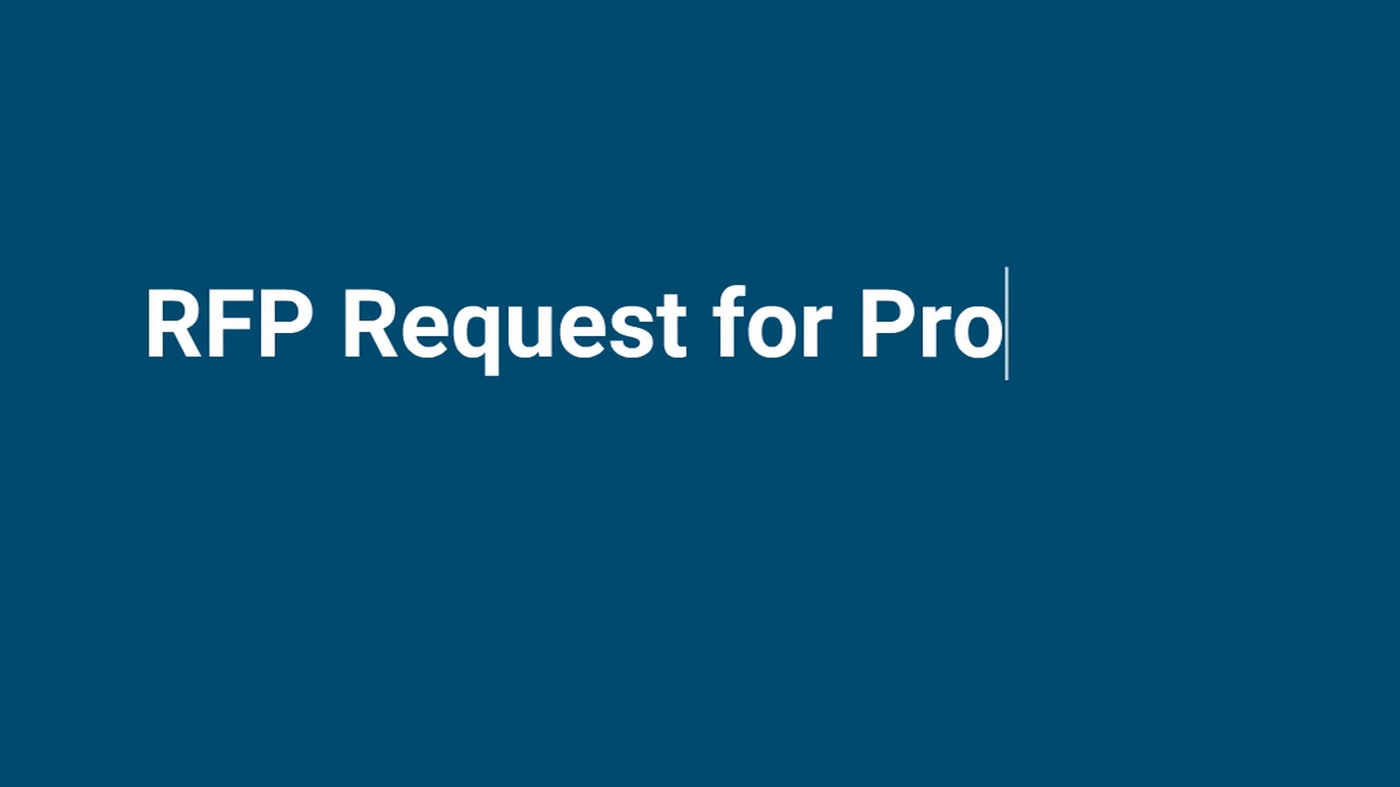
{"action": "type", "text": "posal"}
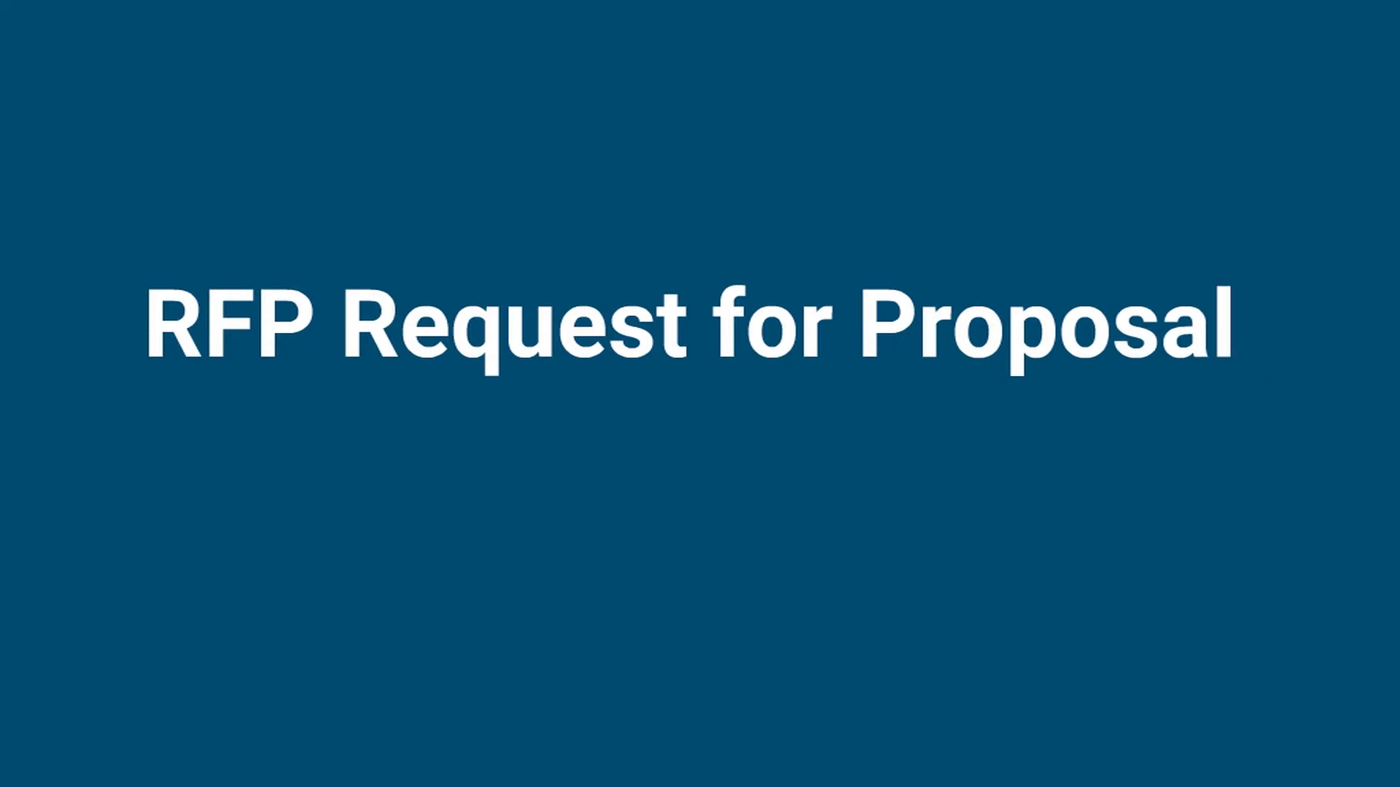